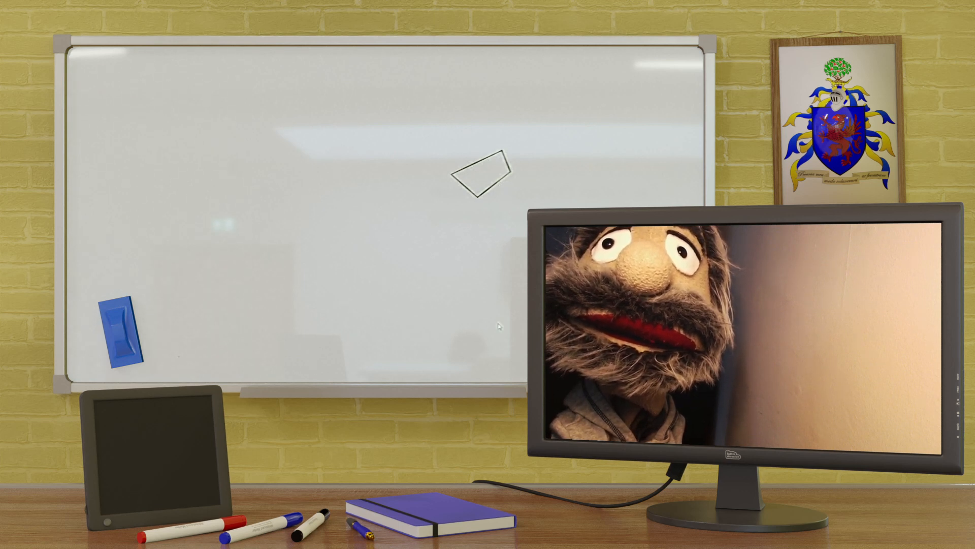
Step: Select the quadrilateral in the middle of the board and delete it
left_click(480, 173)
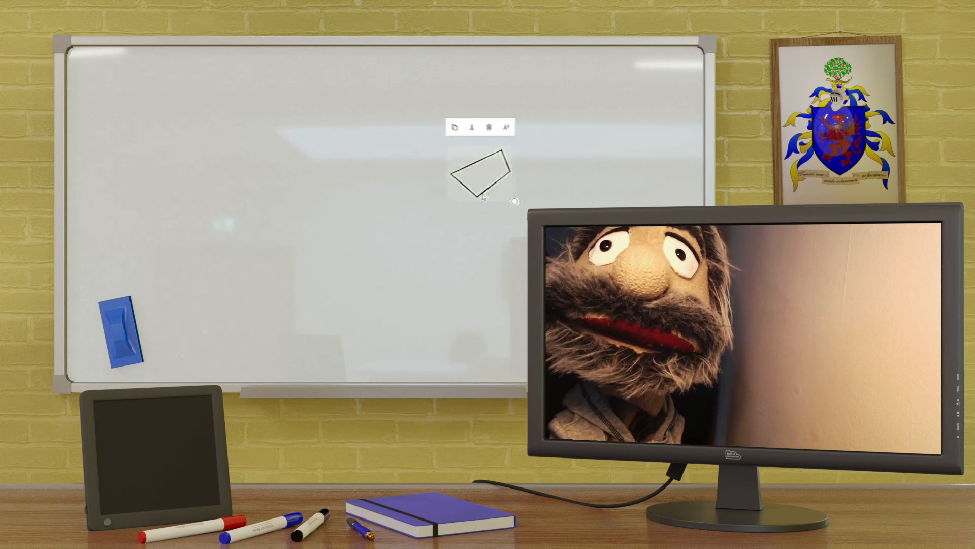
left_click(494, 127)
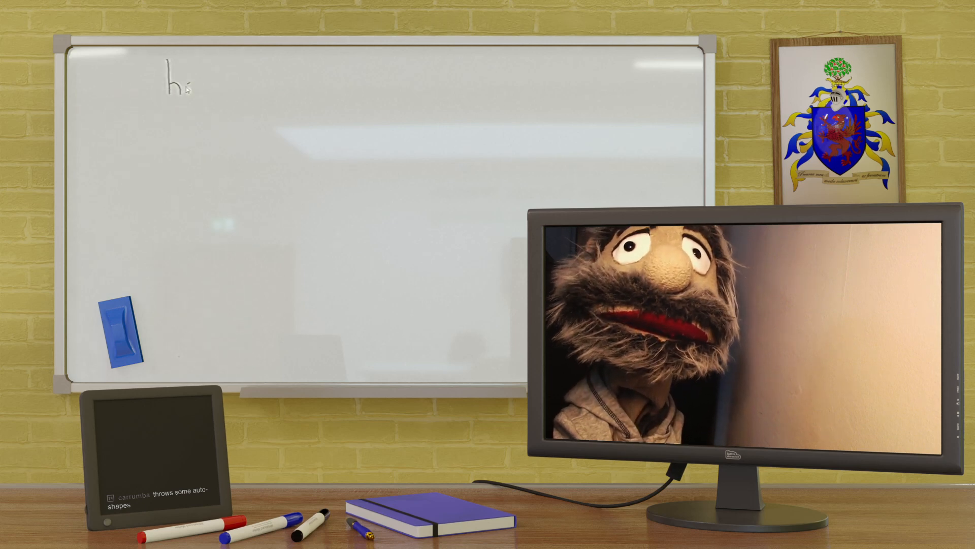
Step: Handwrite 'hort' with the pen in the top-left area of the empty board
type("hort")
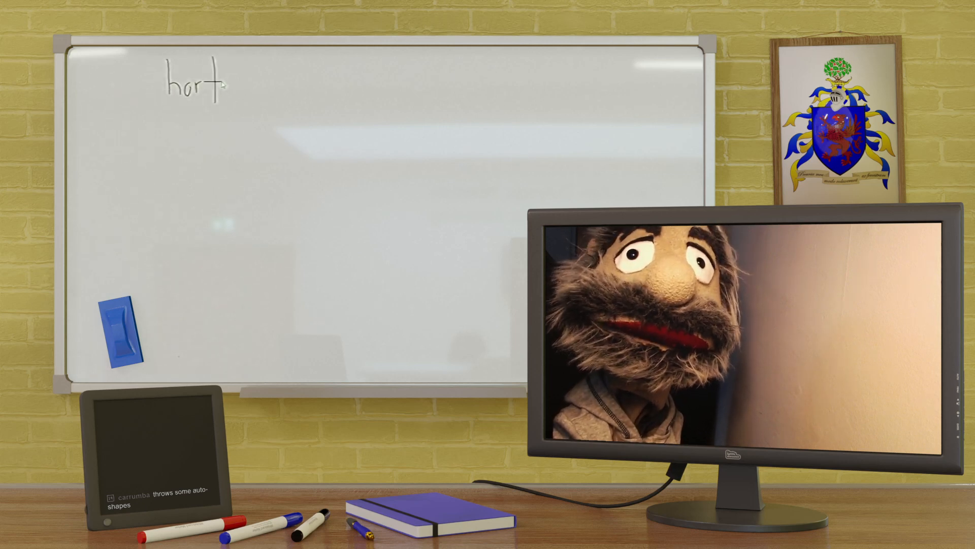